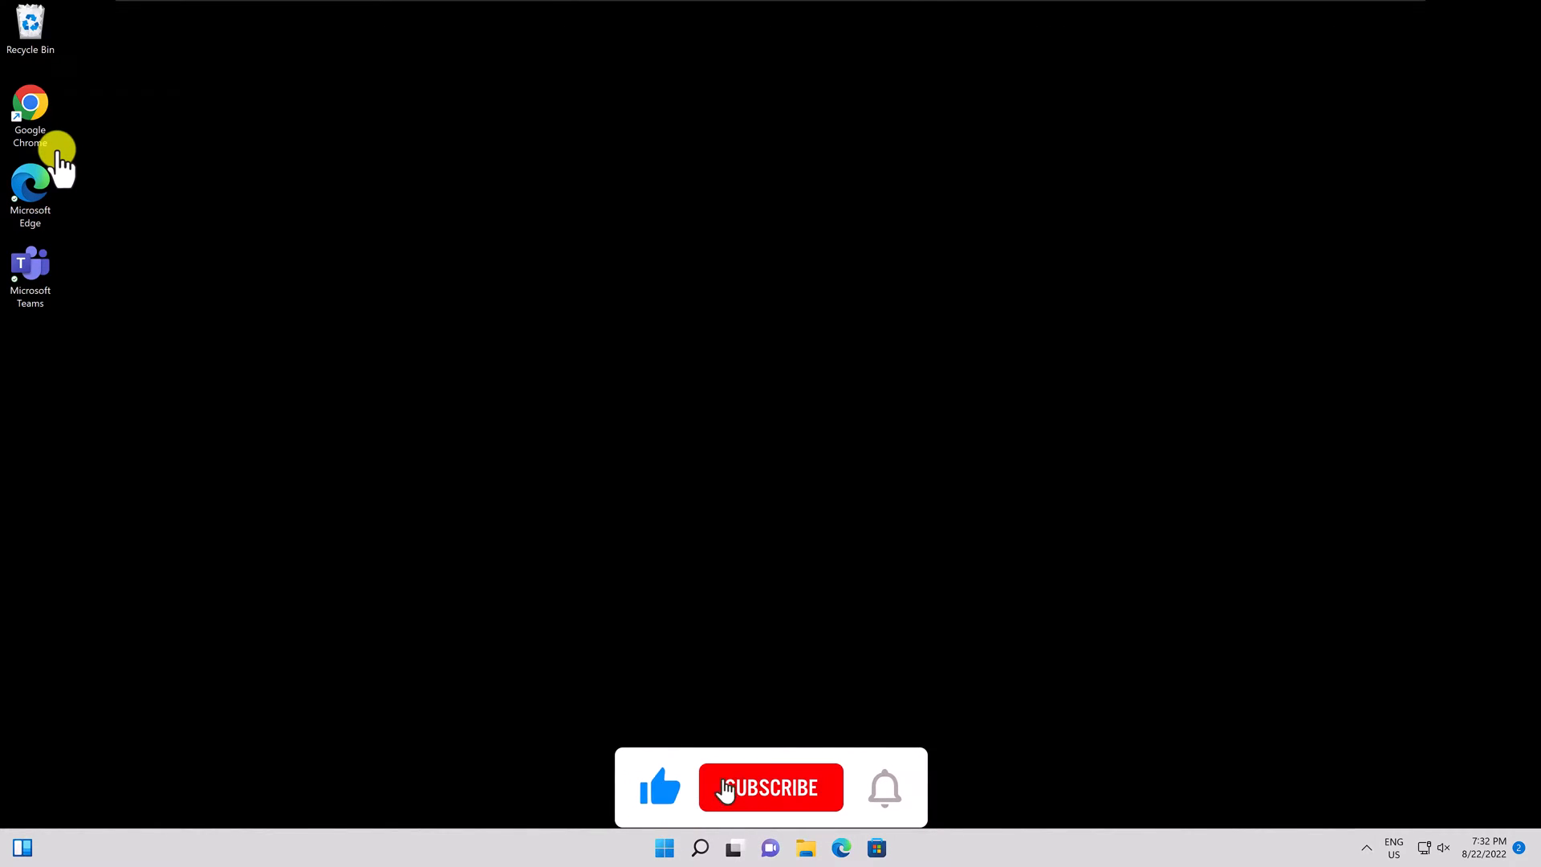
Launch Chrome, play the iOS 16 Beta YouTube video and select its whole URL in the address bar
{"action": "left_click", "coordinate": [771, 787]}
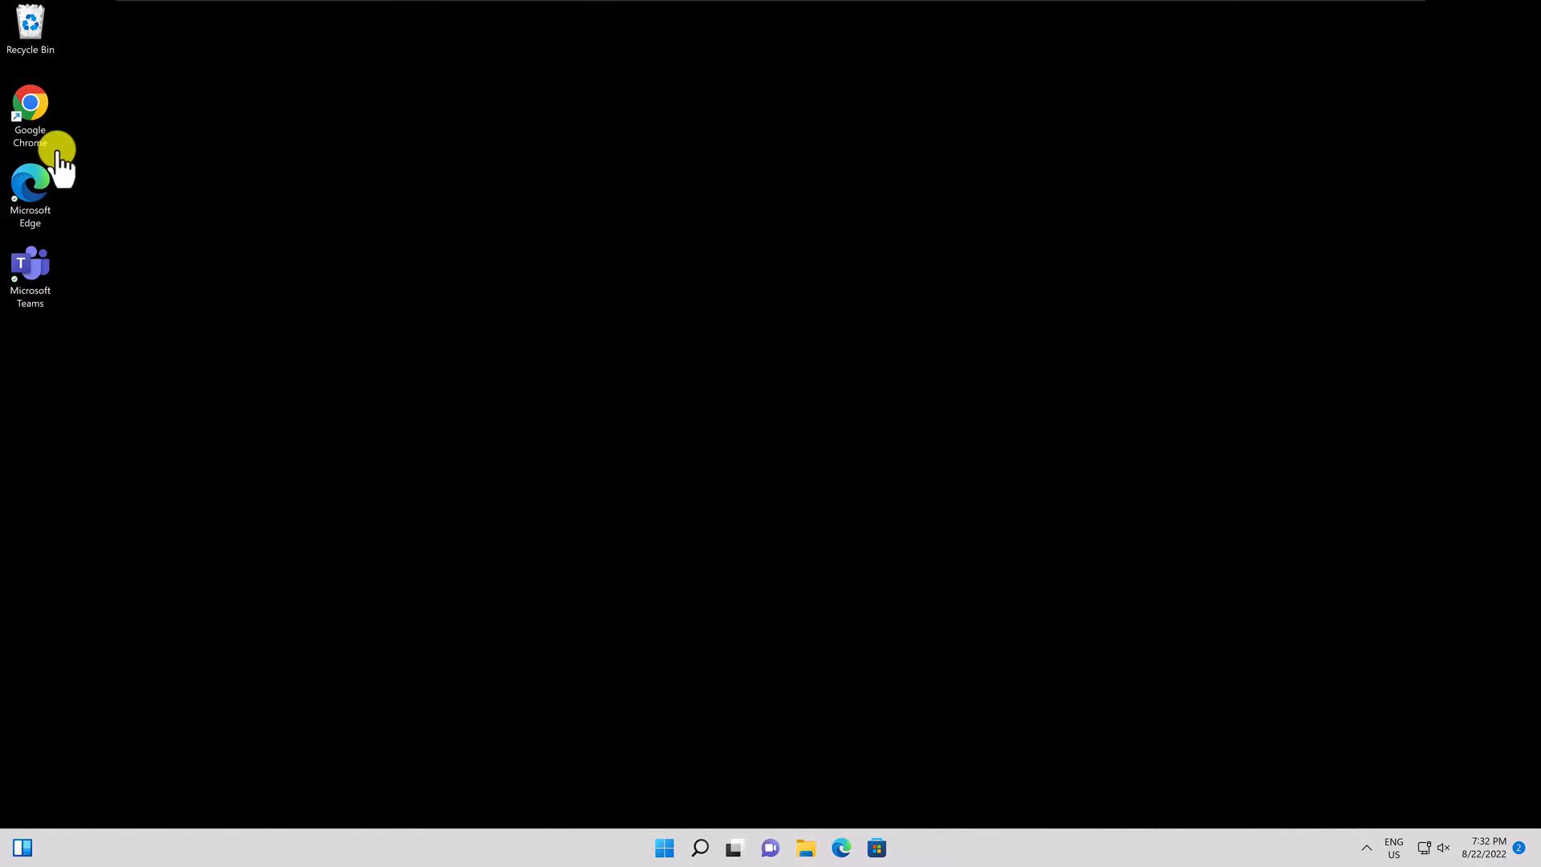
{"action": "left_click", "coordinate": [31, 115]}
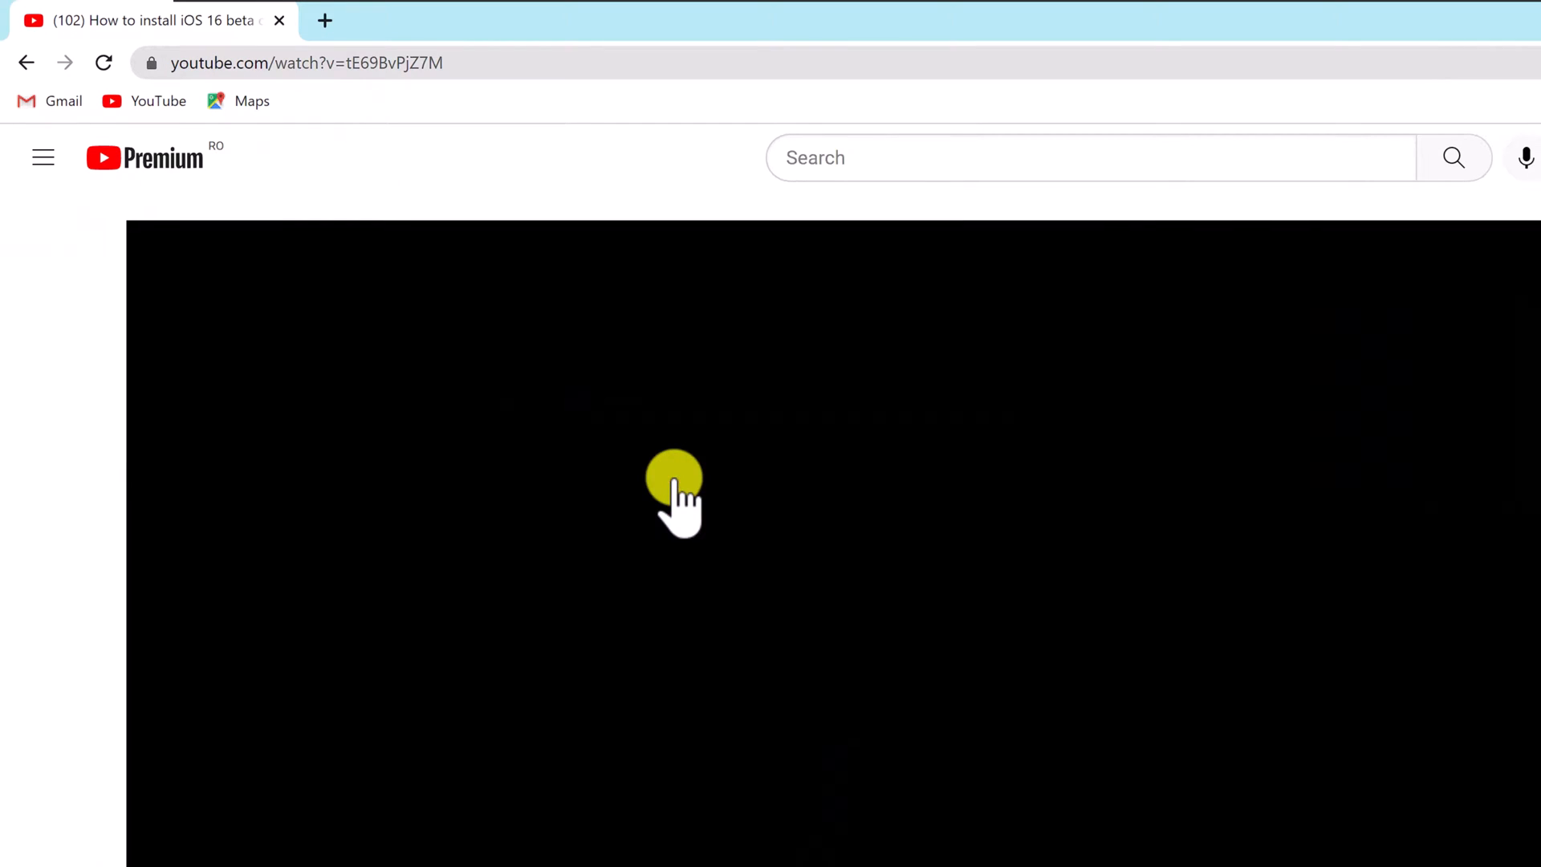
{"action": "left_click", "coordinate": [674, 494]}
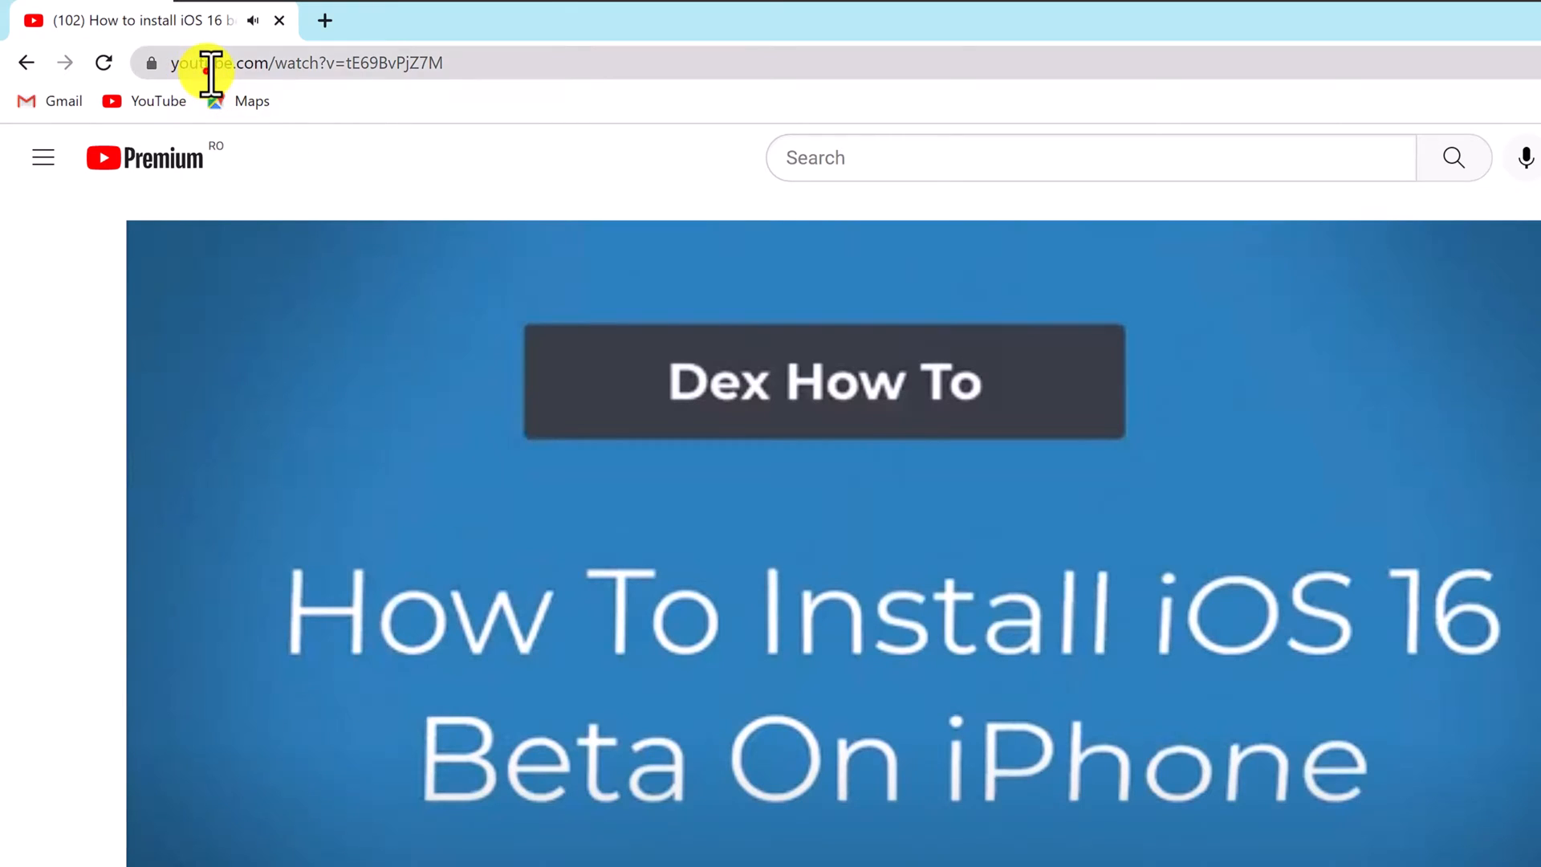
{"action": "left_click", "coordinate": [295, 63]}
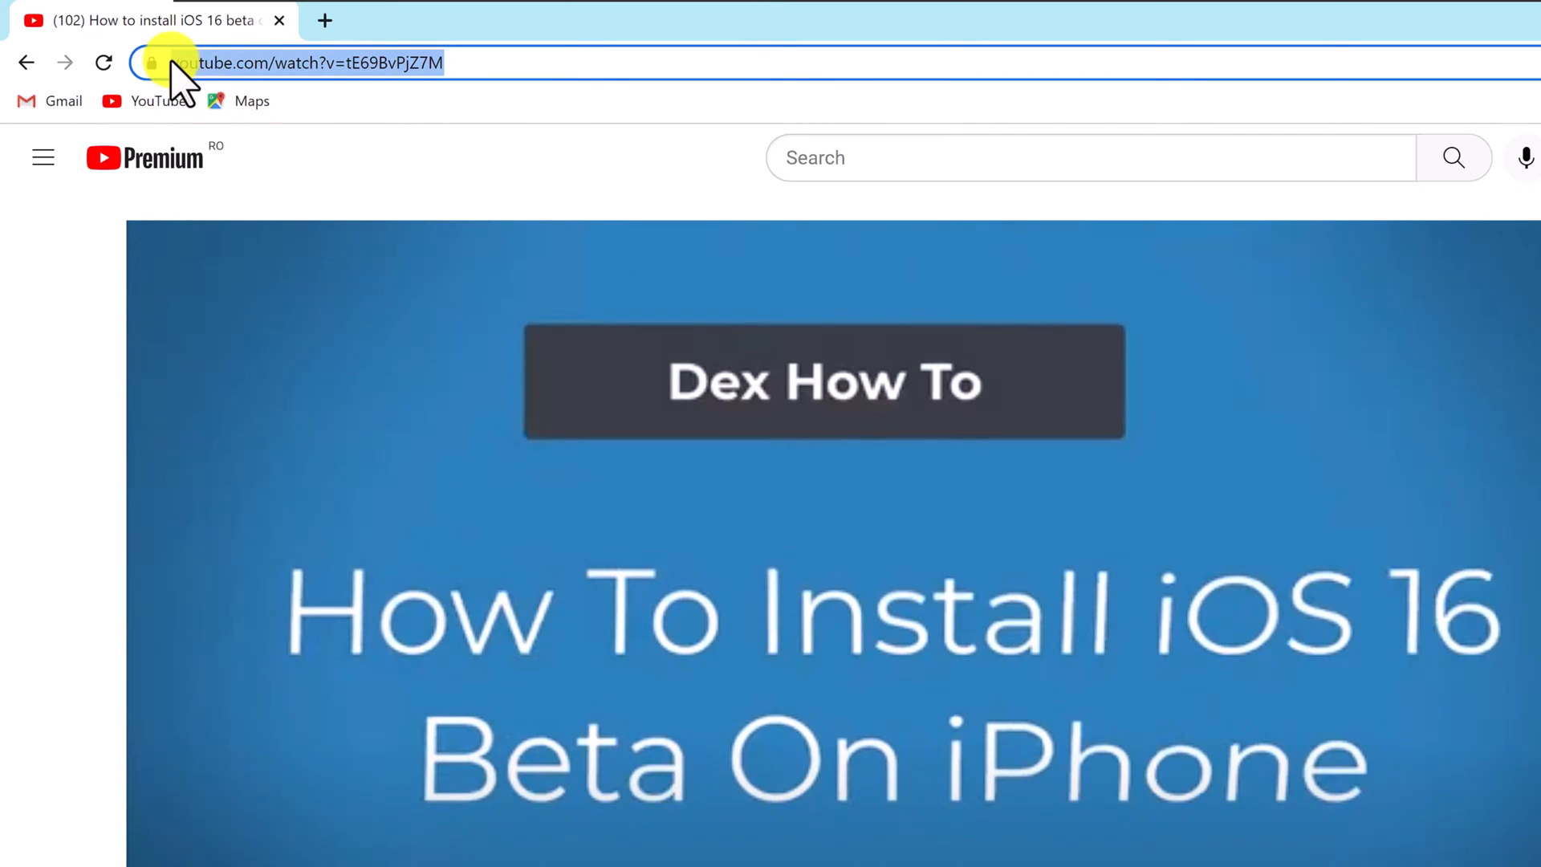
{"action": "left_click", "coordinate": [274, 62]}
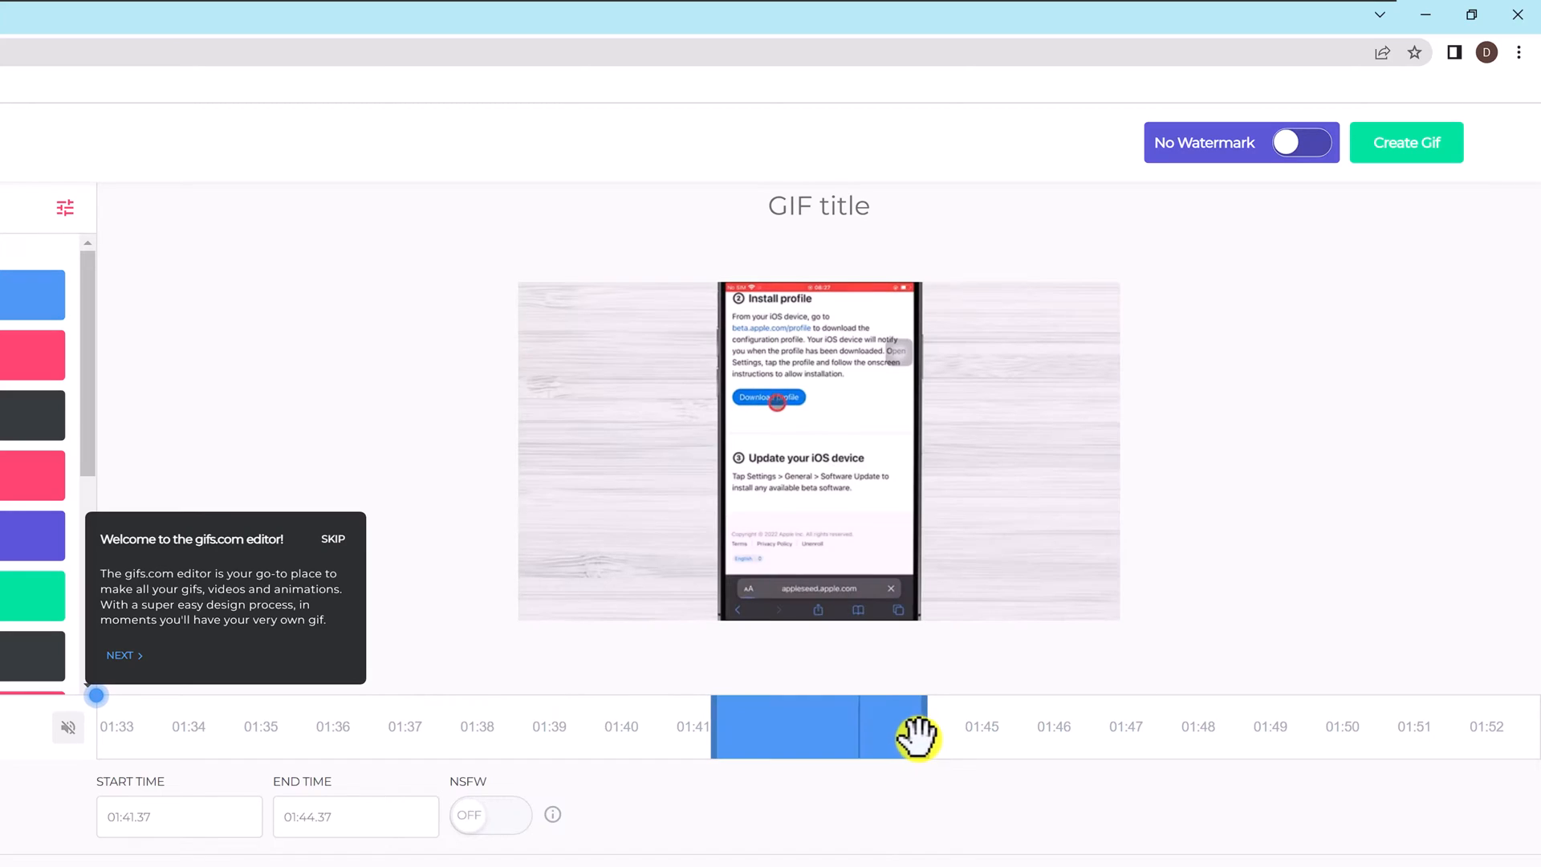
Extend the clip's end on the gifs.com timeline so End Time reads 01:45.61
{"action": "left_click_drag", "start_coordinate": [918, 732], "coordinate": [1000, 732]}
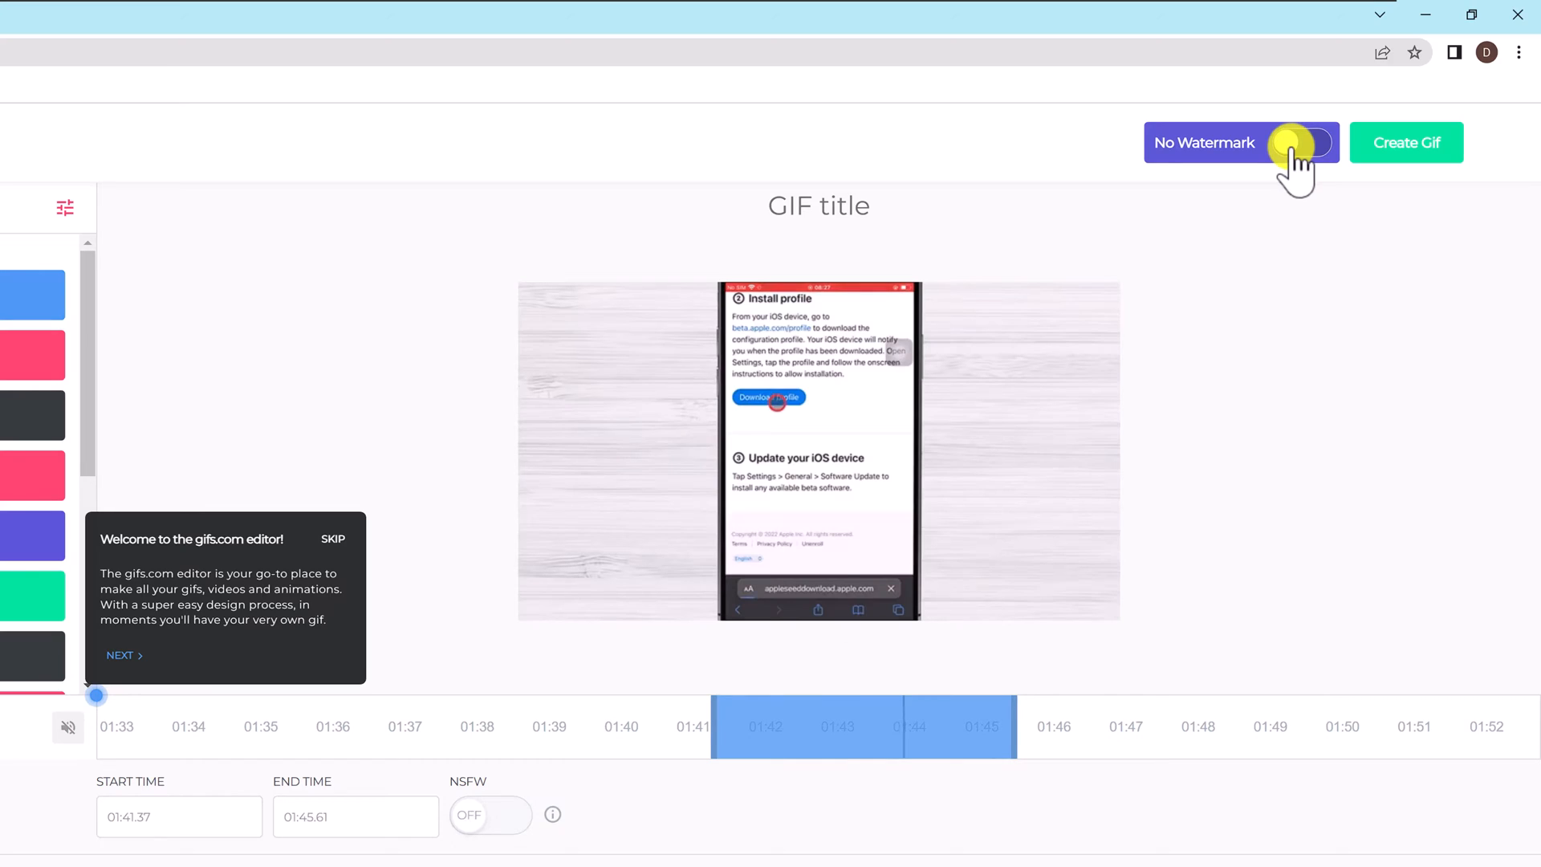
Create the GIF titled mygif and decline the premium upgrade to reach its share page
{"action": "left_click", "coordinate": [1302, 143]}
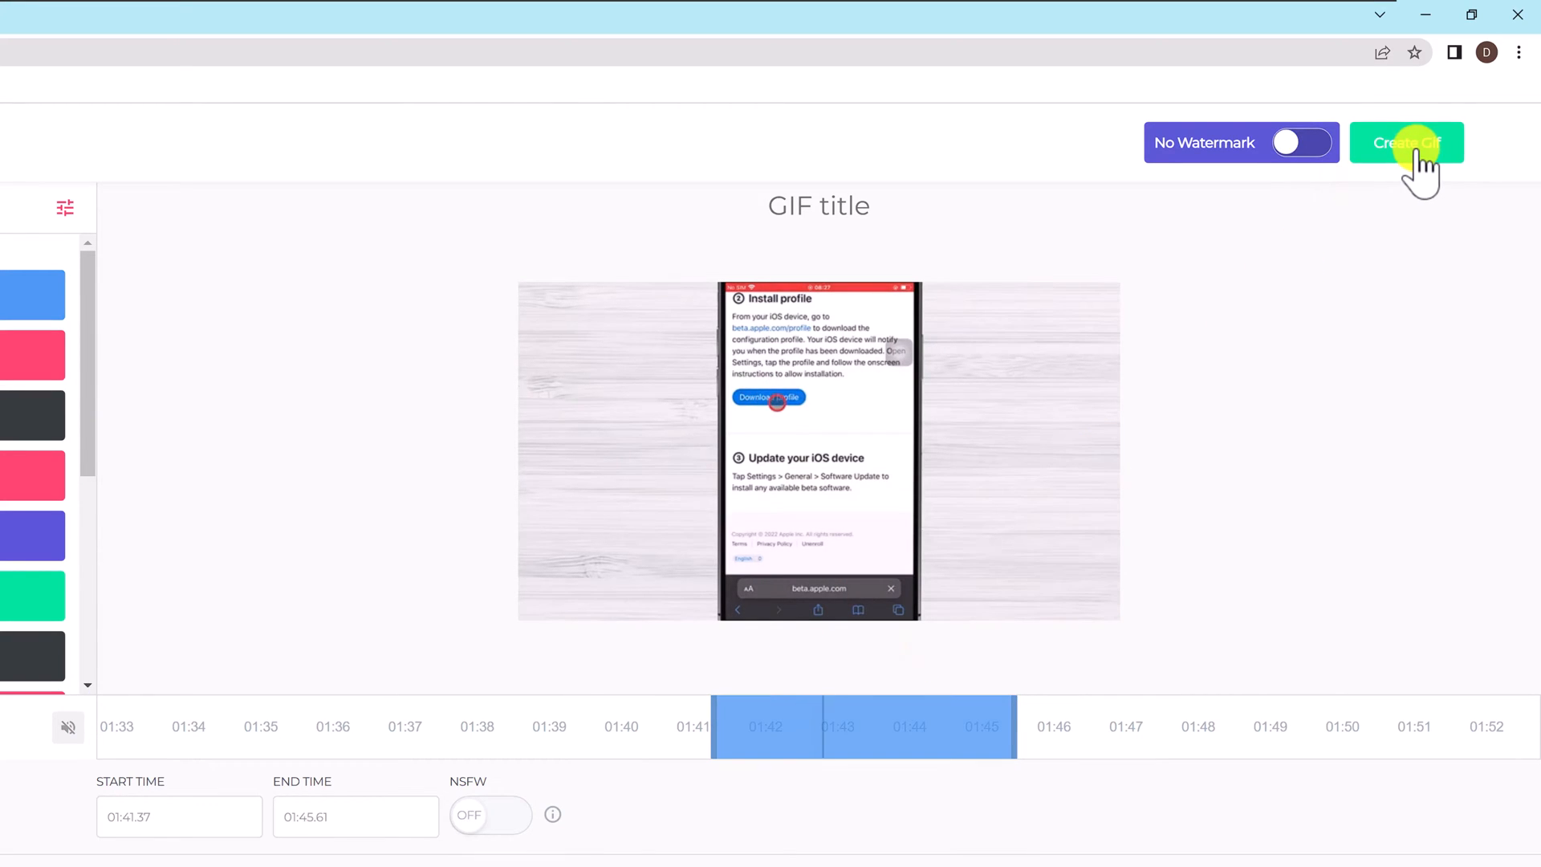
{"action": "left_click", "coordinate": [1406, 143]}
{"action": "type", "text": "mygif"}
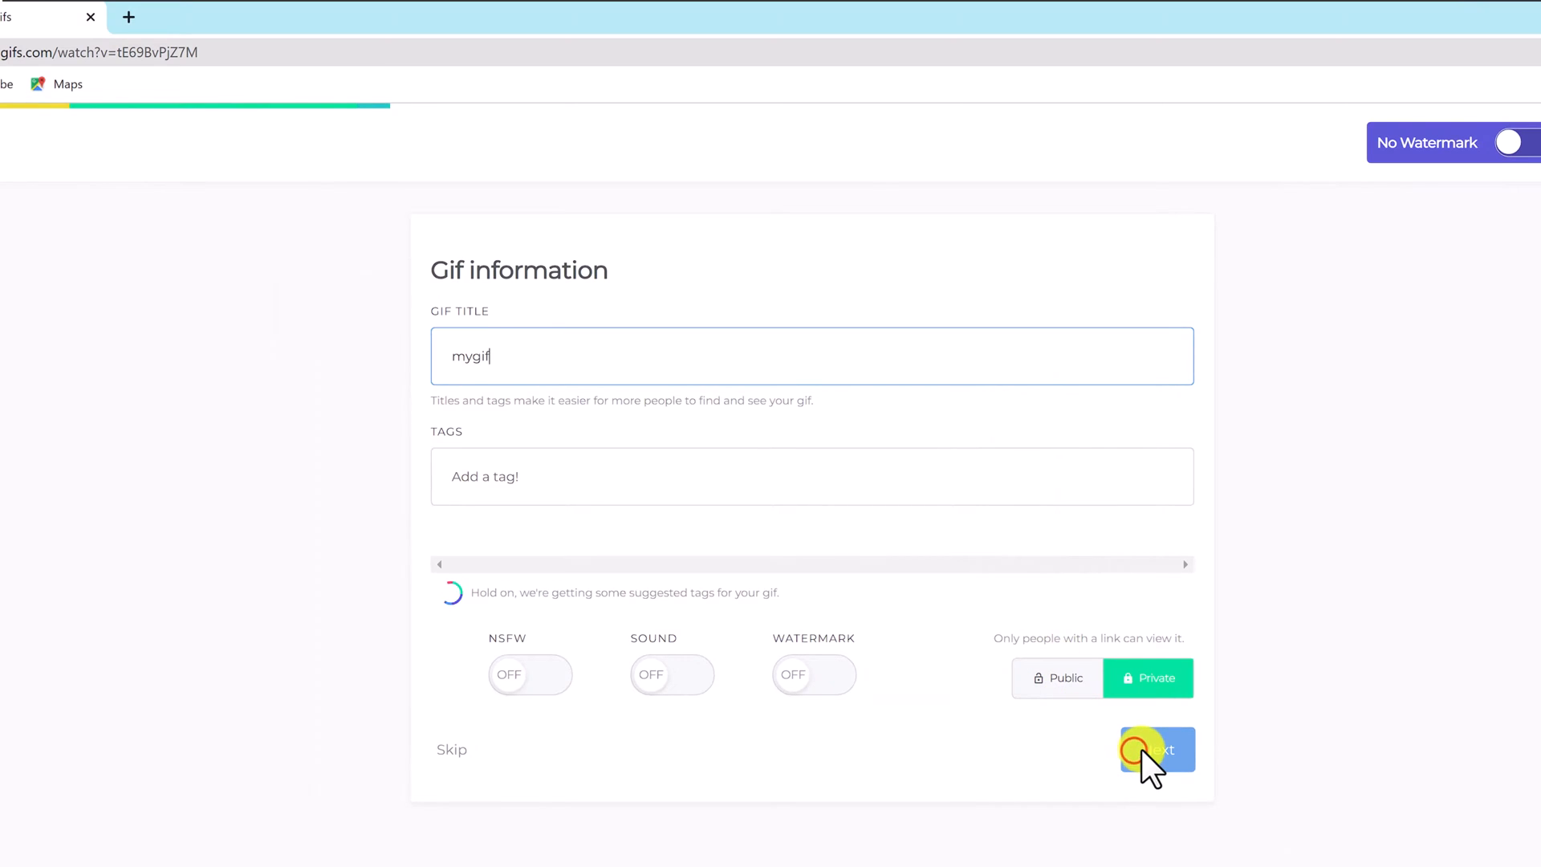
{"action": "left_click", "coordinate": [1157, 750]}
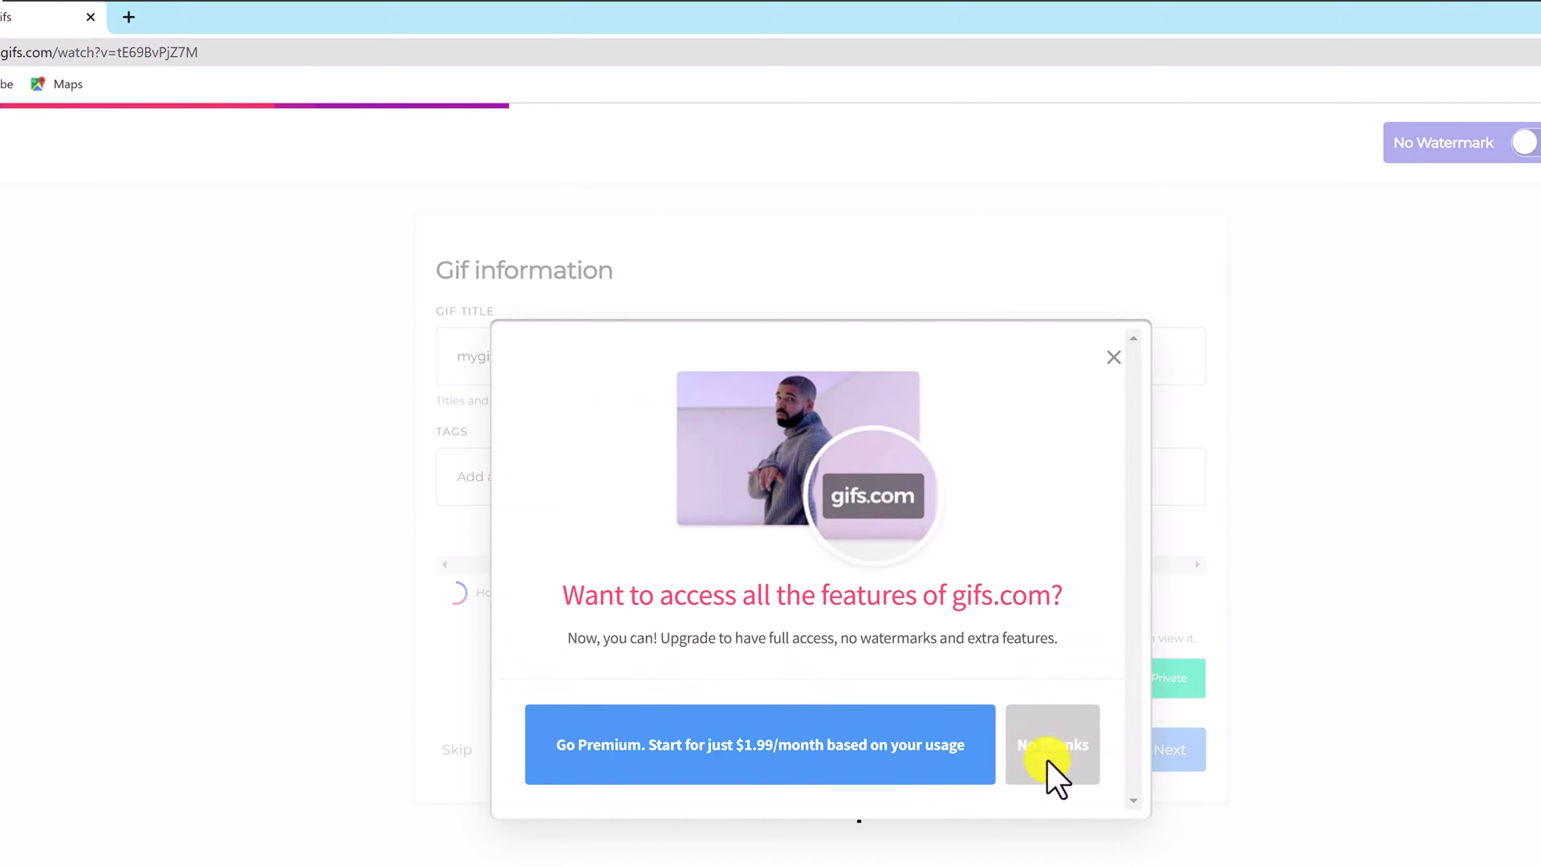
{"action": "left_click", "coordinate": [1050, 743]}
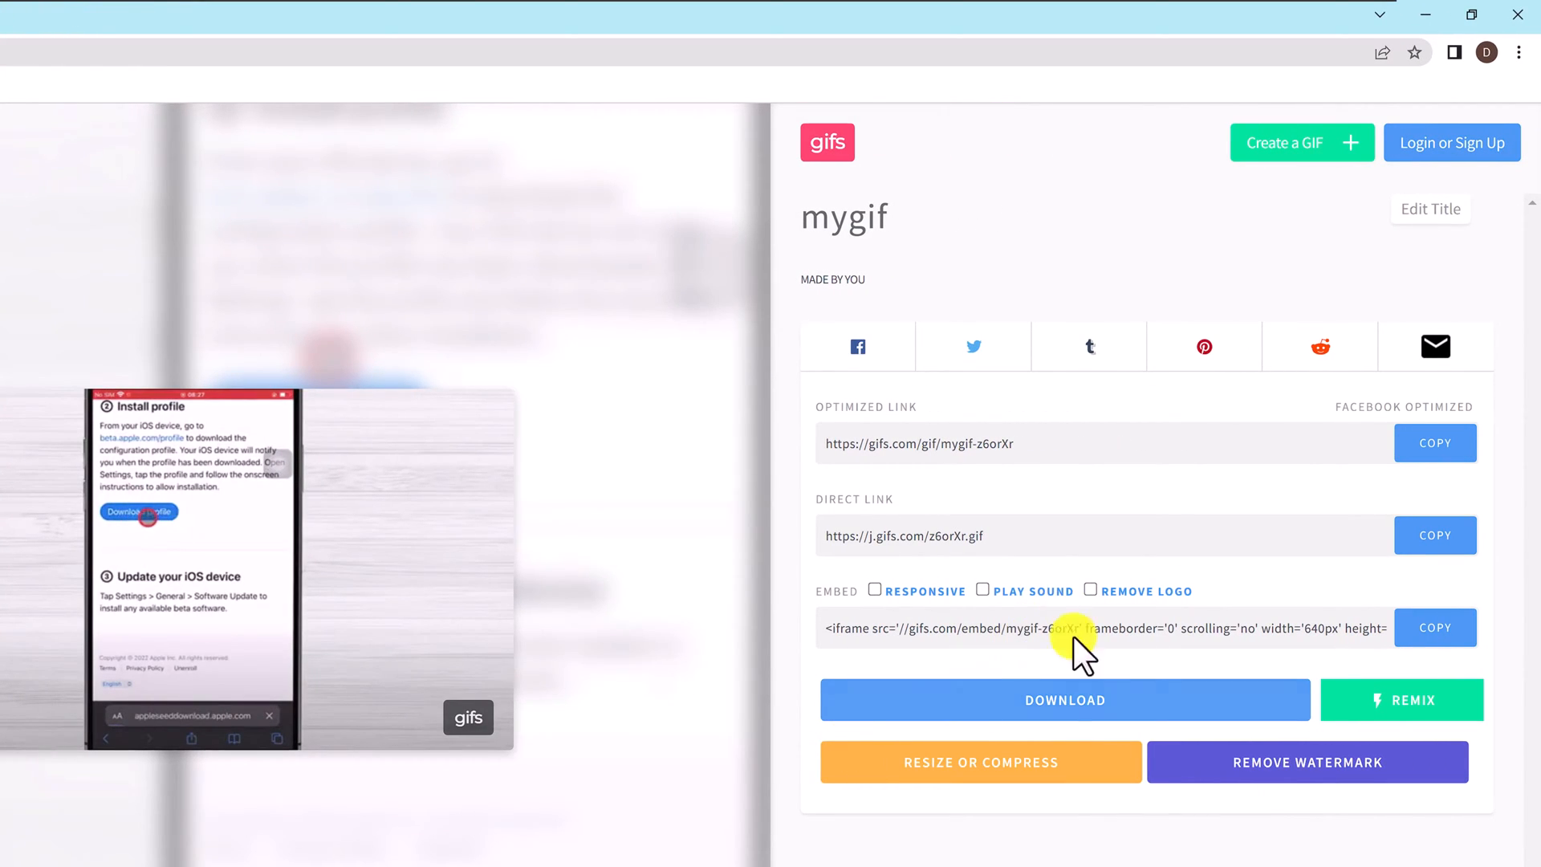
Download the original-size GIF to the Desktop as gif.gif and open it from Chrome's download bar
{"action": "left_click", "coordinate": [1064, 698]}
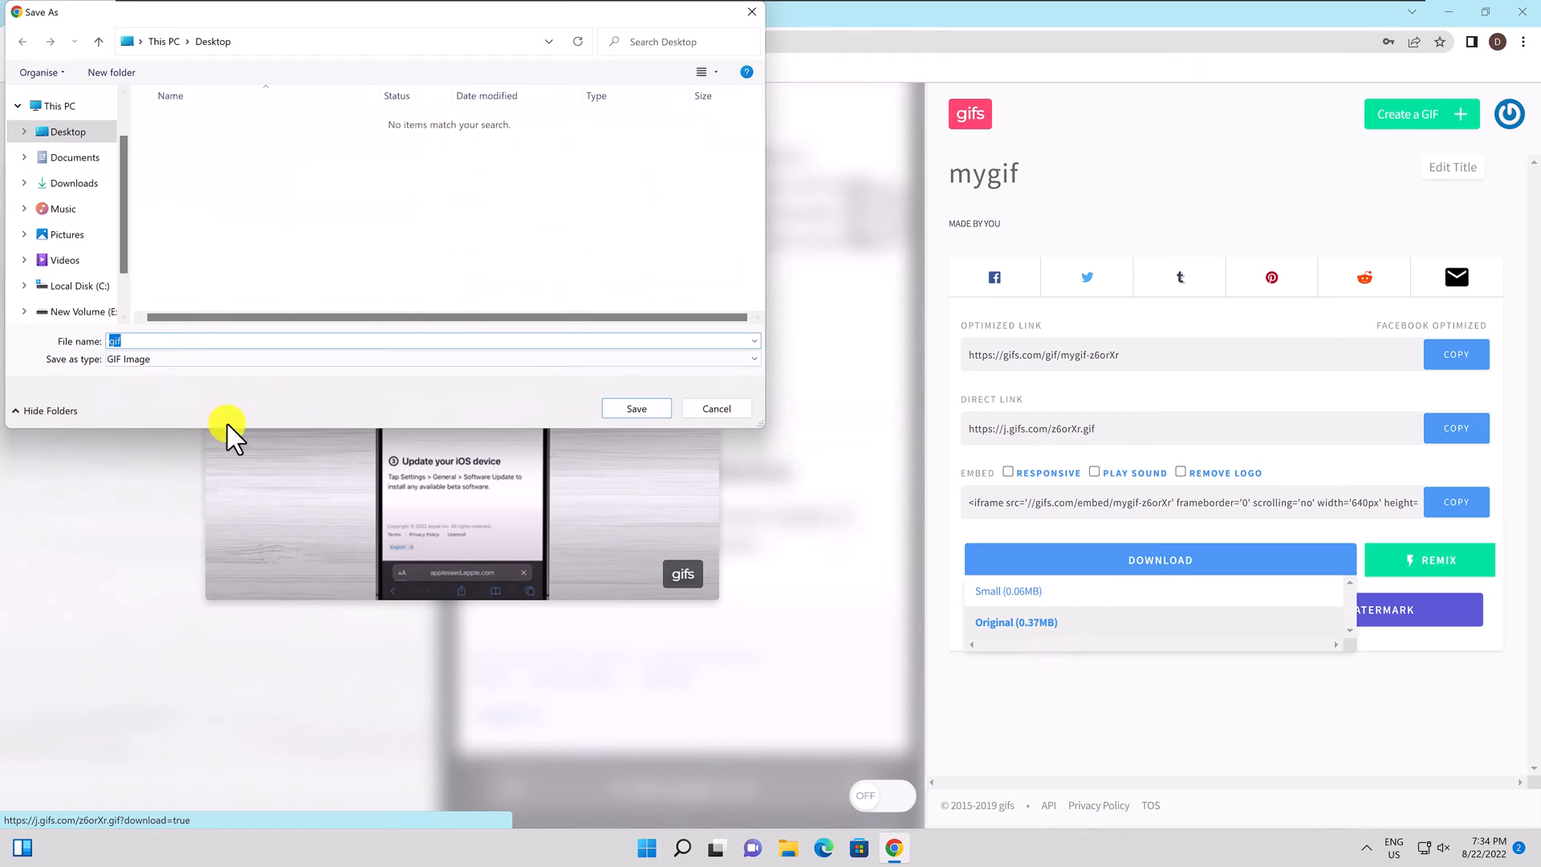
{"action": "left_click", "coordinate": [636, 408]}
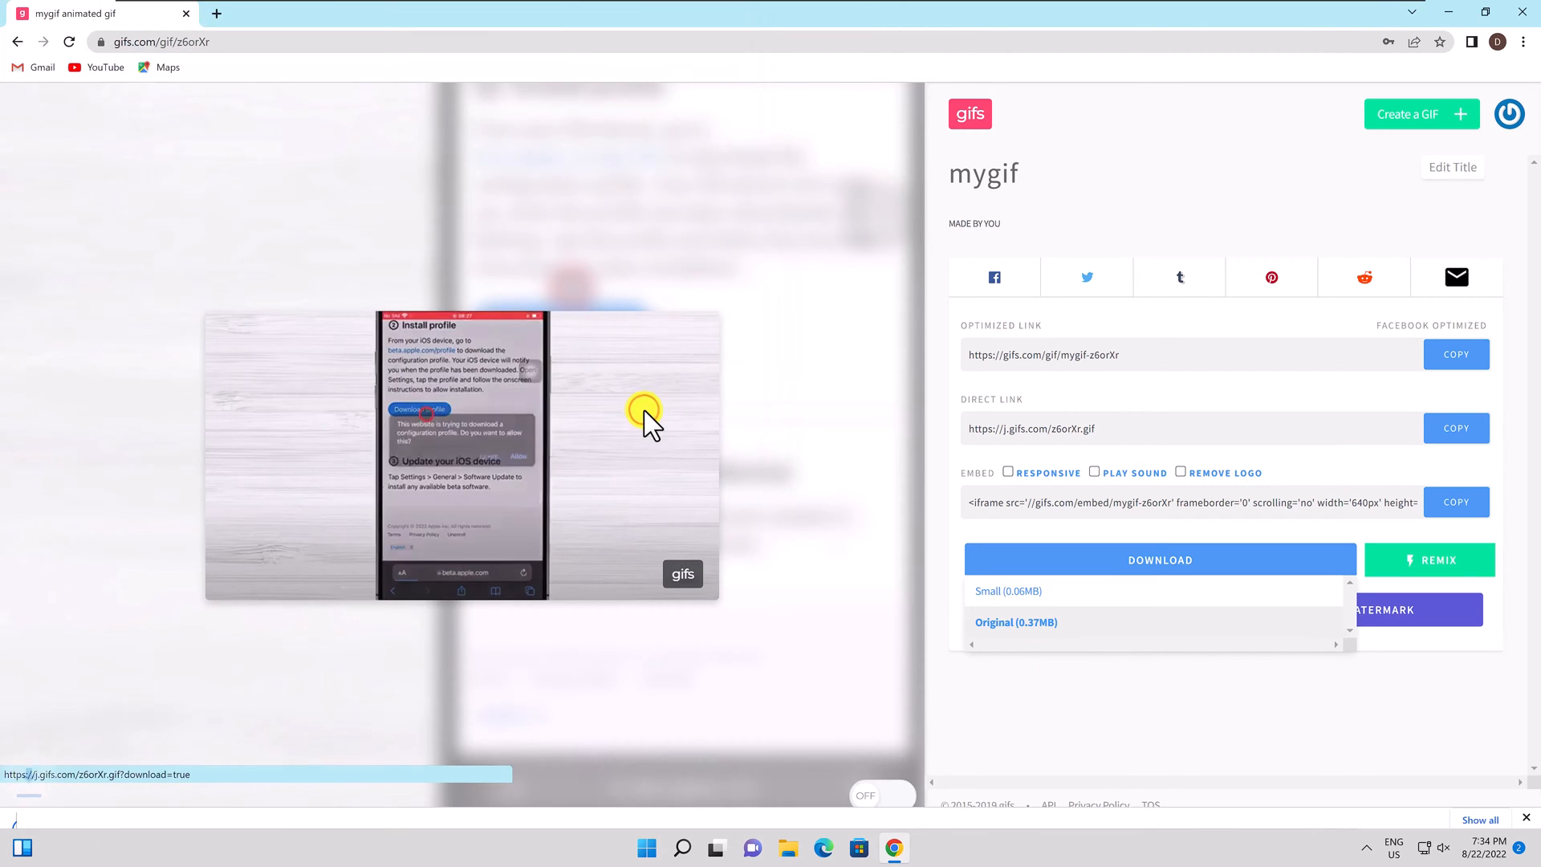
{"action": "left_click", "coordinate": [1014, 623]}
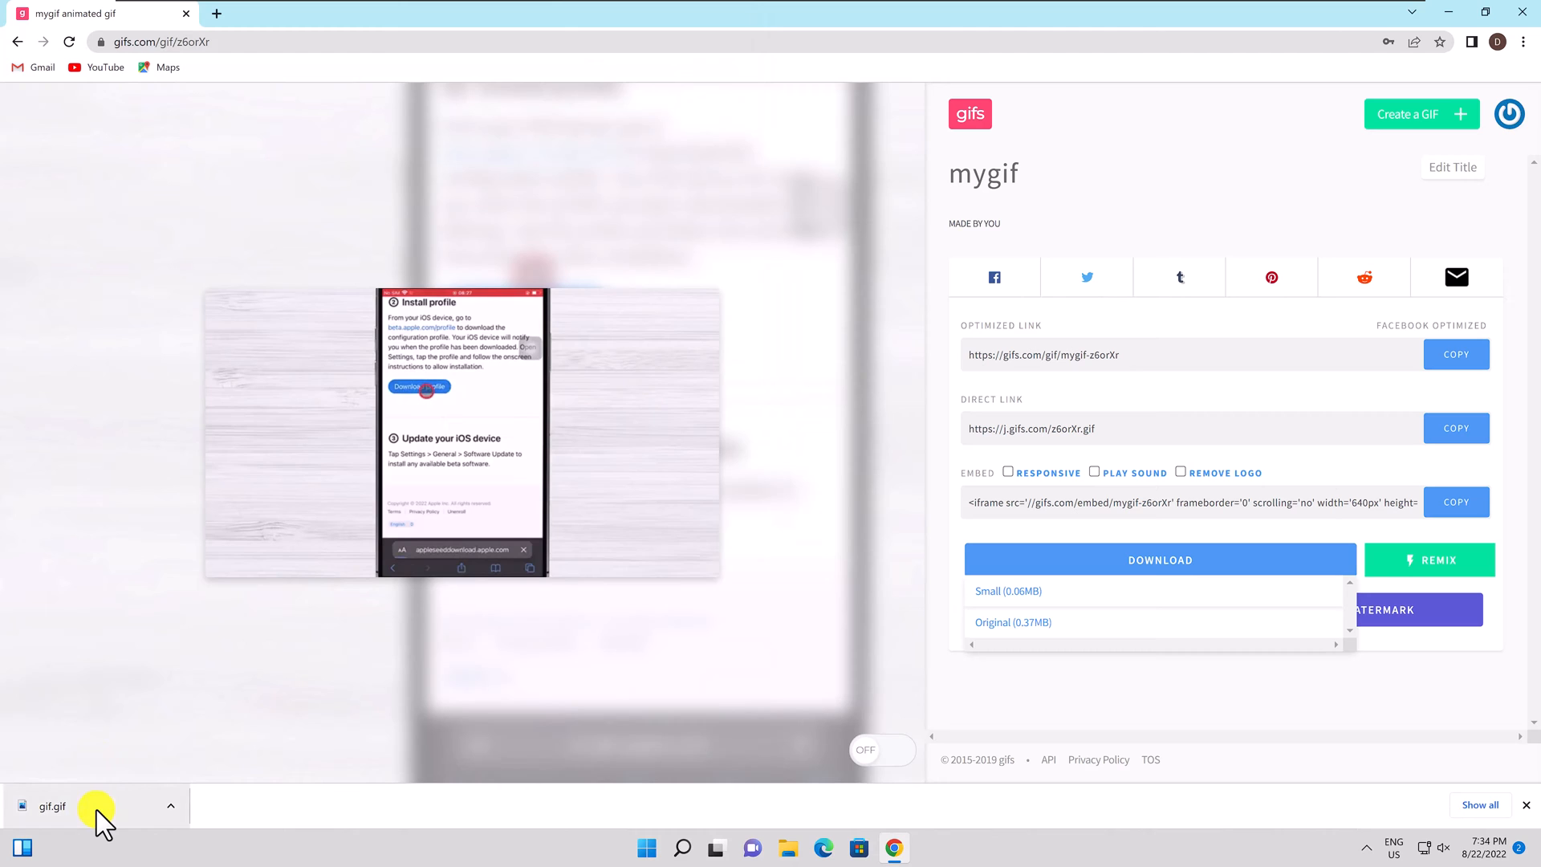
{"action": "left_click", "coordinate": [52, 805]}
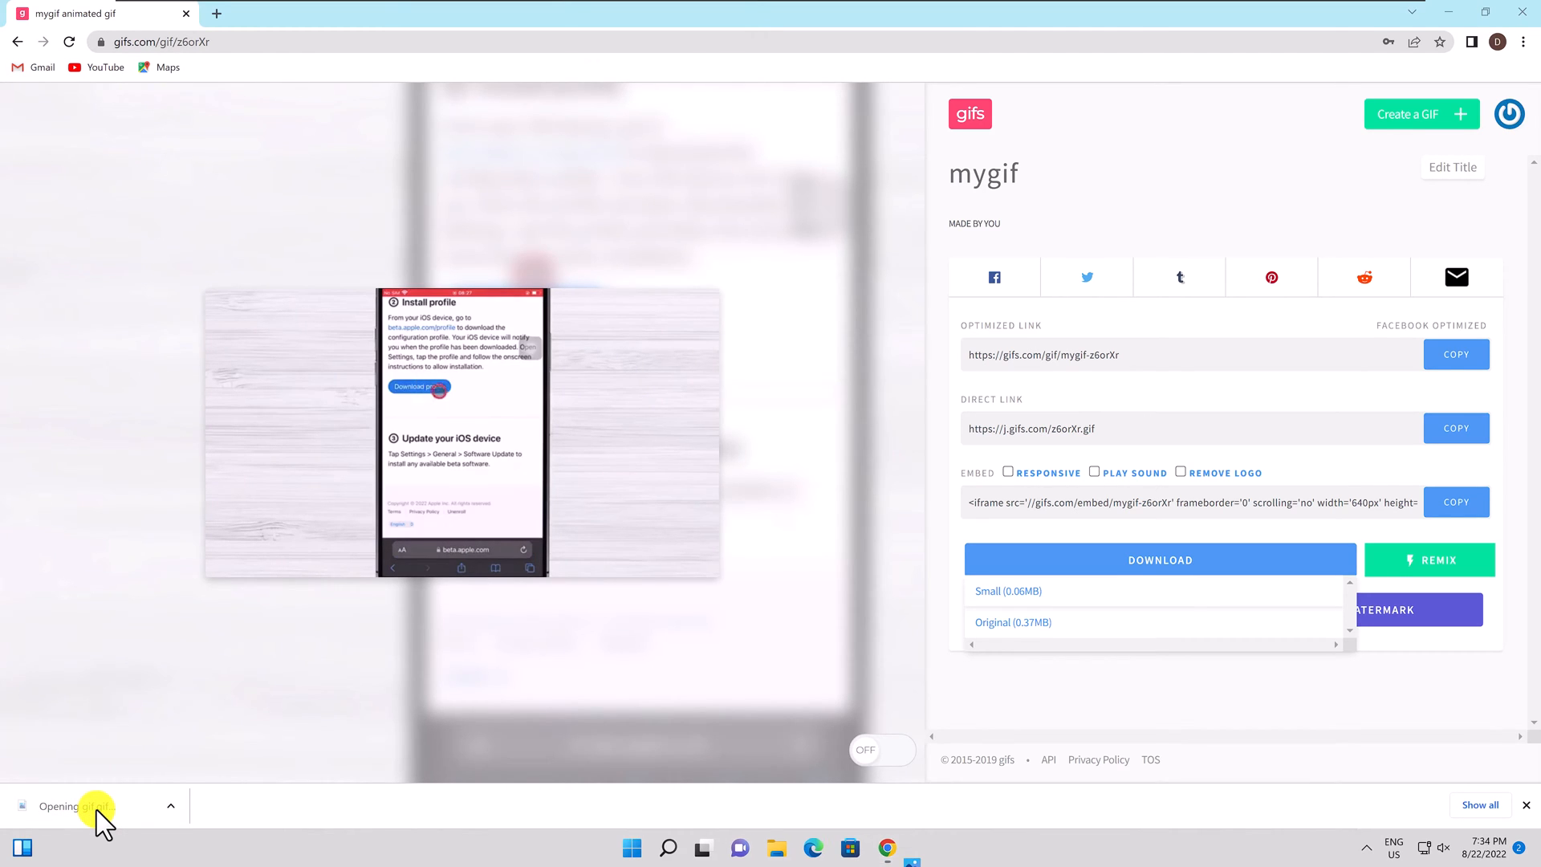